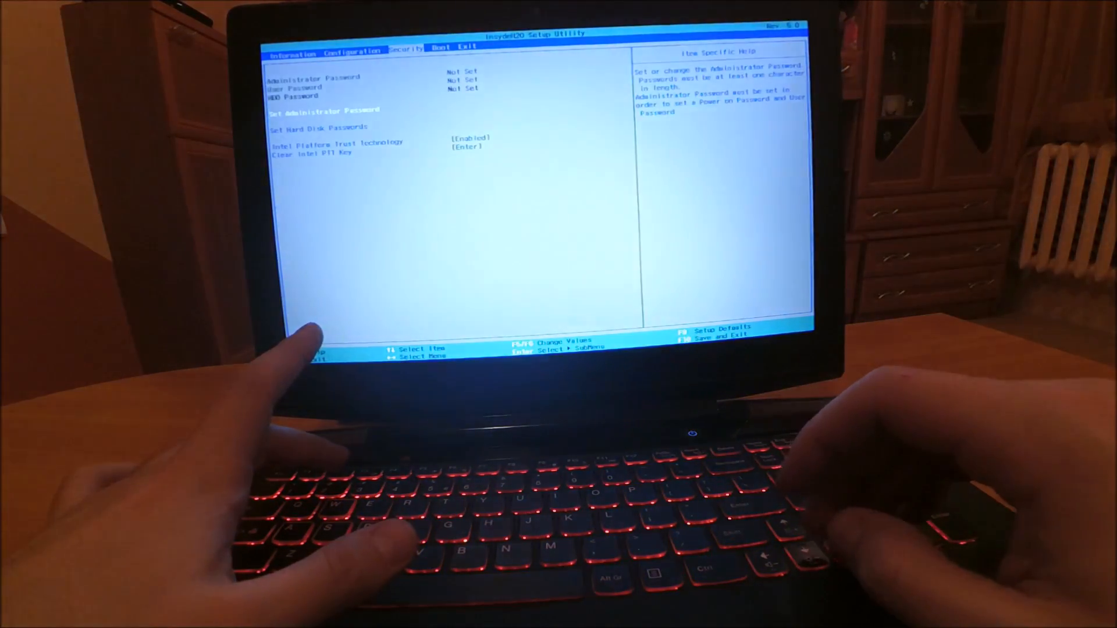
- Move to the Boot settings showing Legacy Support mode, UEFI-first priority and USB boot enabled
key(right)
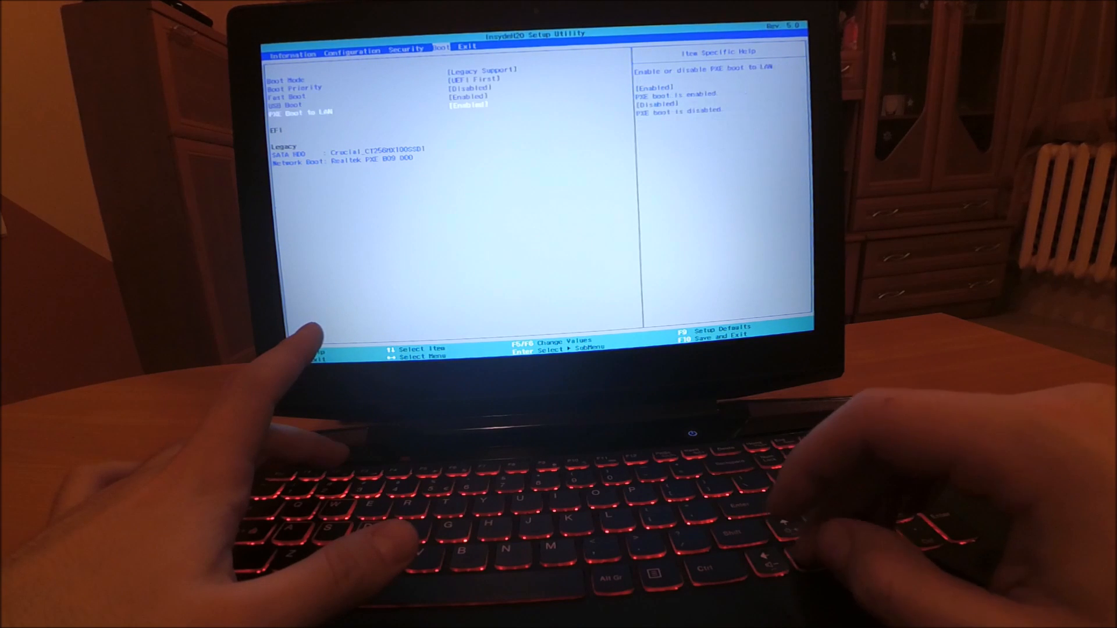